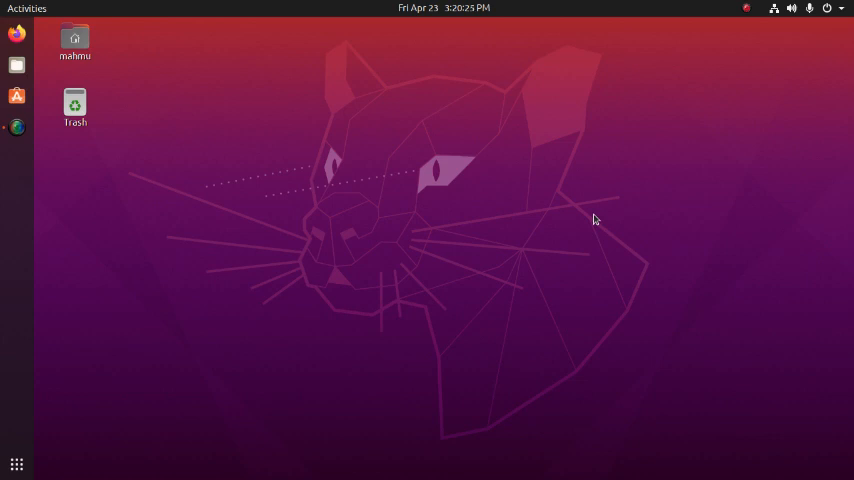
mouse_move(99, 446)
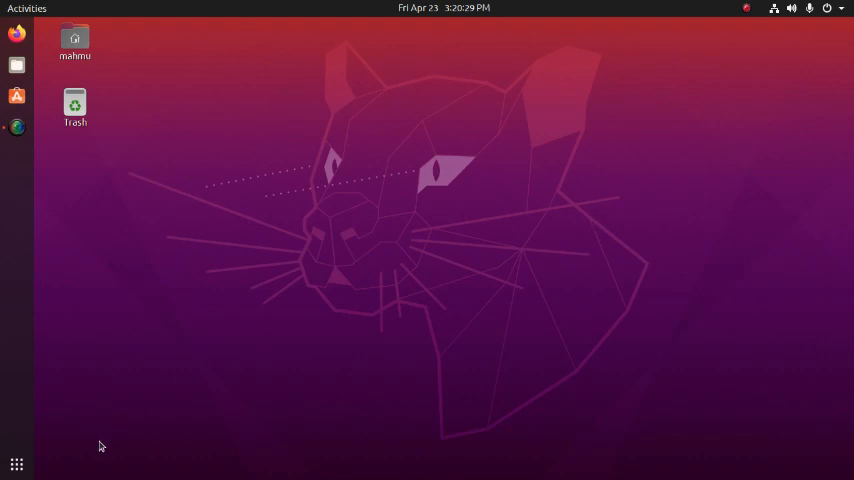
Open the application grid with the dock's Show Applications button.
left_click(16, 464)
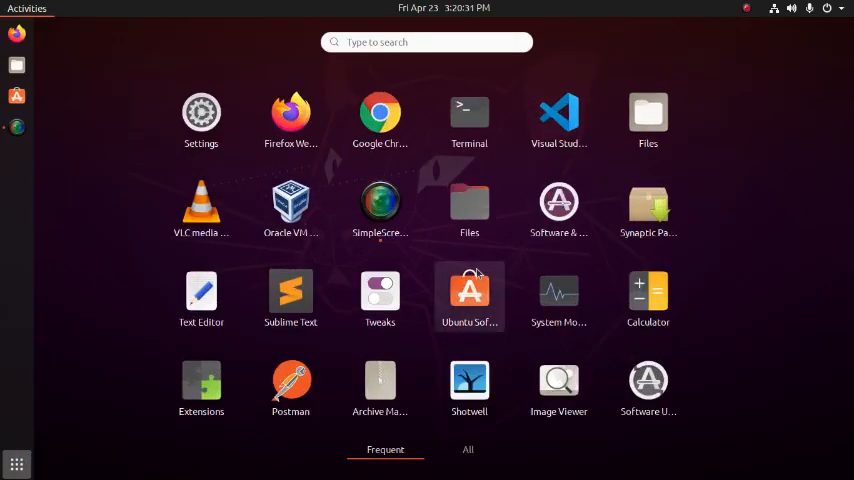
mouse_move(380, 295)
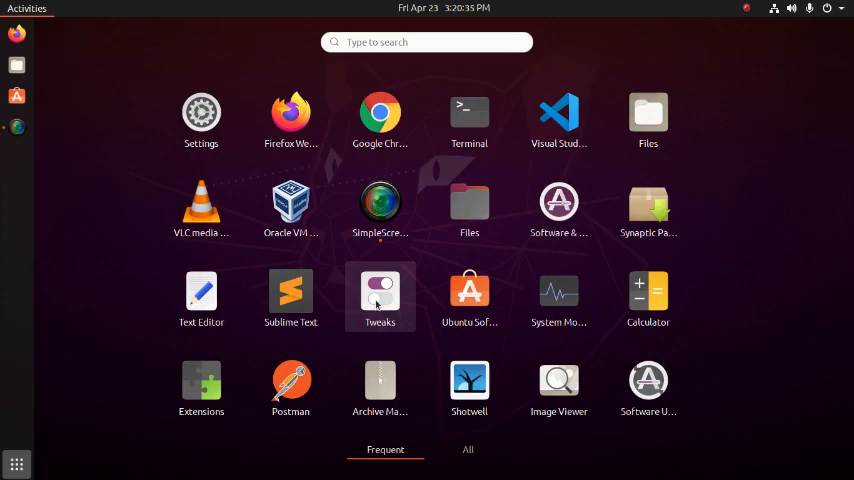
Launch Tweaks, minimize and restore its window, and toggle Animations off then back on.
left_click(380, 293)
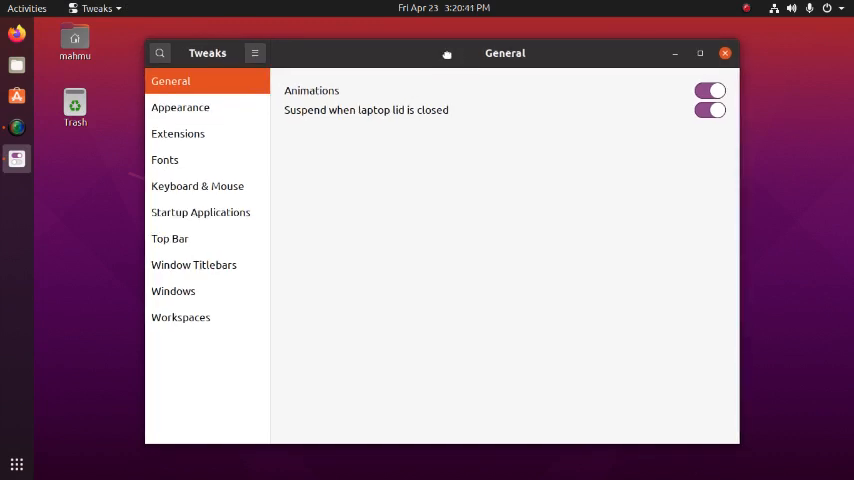
mouse_move(447, 57)
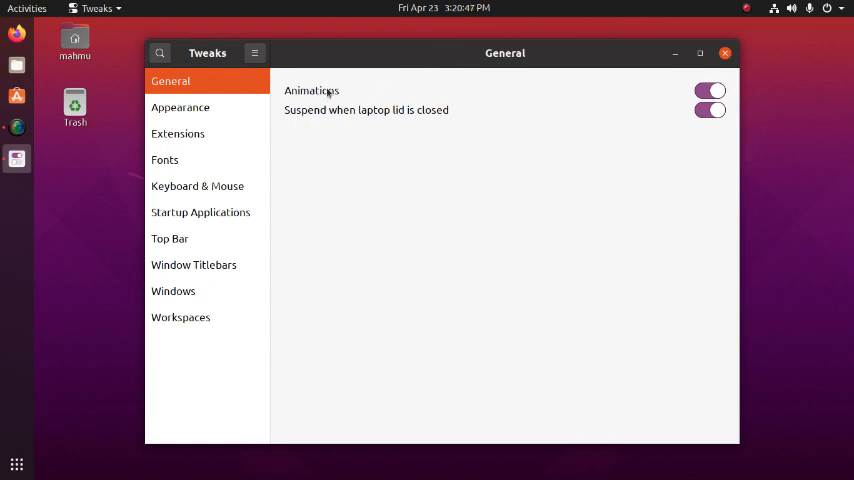
left_click(710, 91)
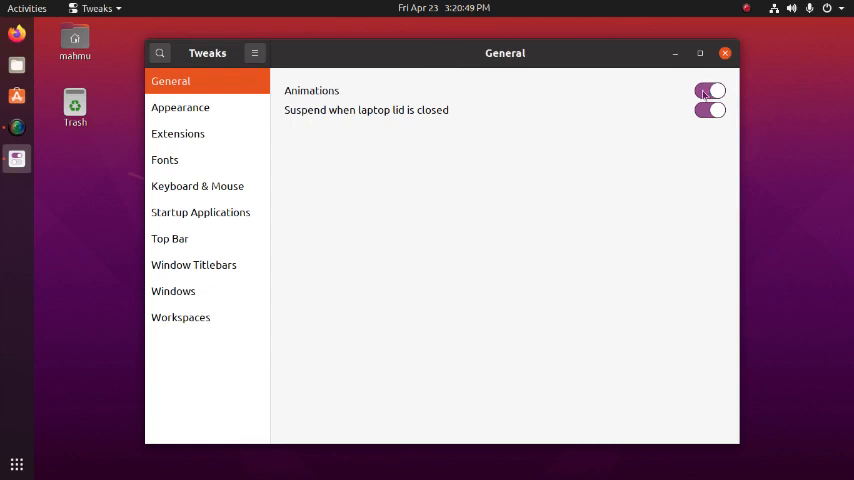
left_click(725, 53)
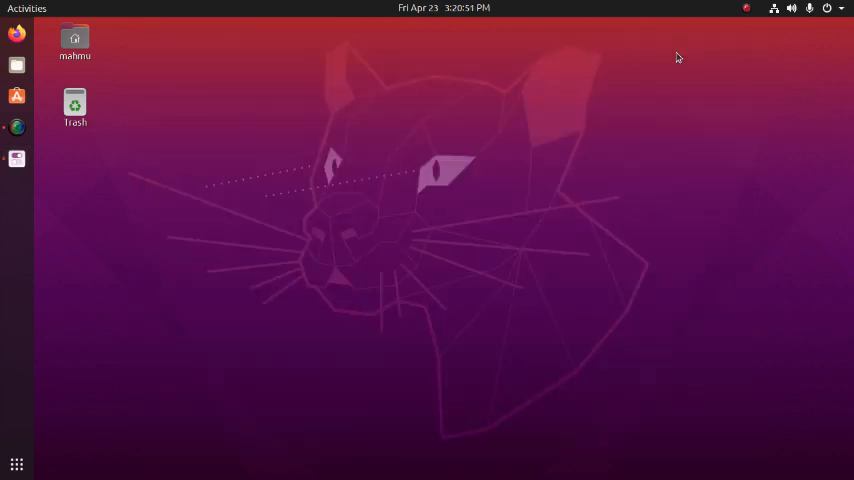
left_click(16, 158)
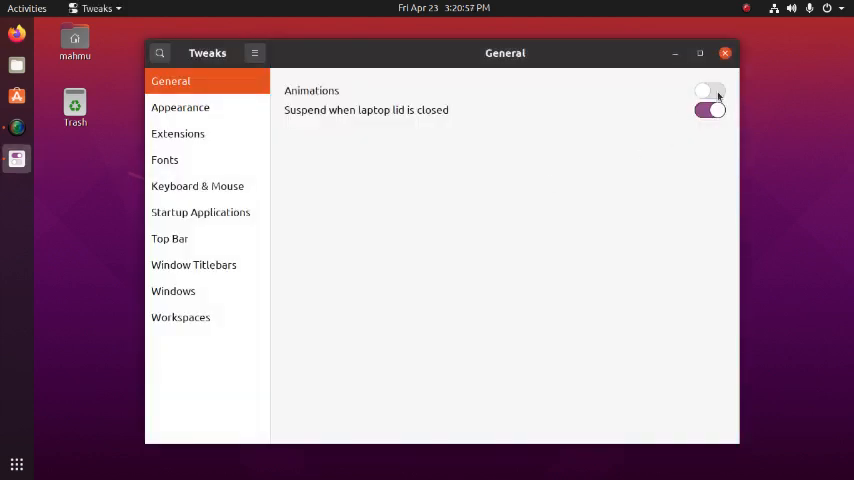
left_click(710, 91)
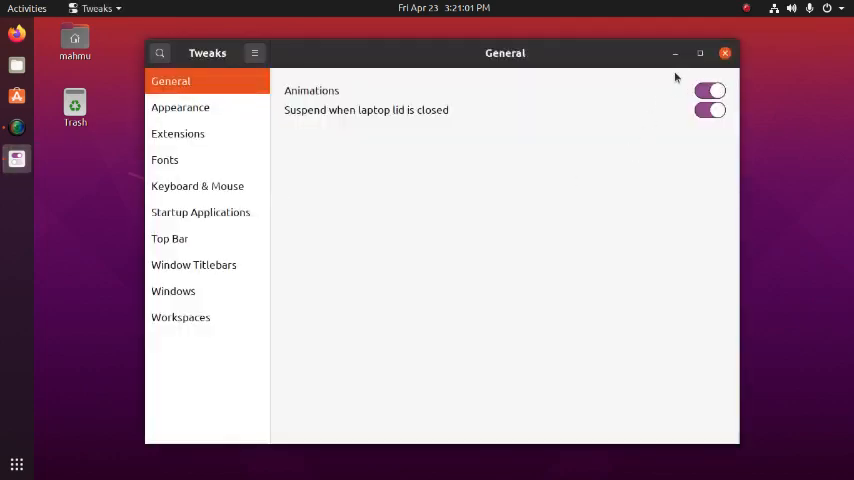
mouse_move(17, 158)
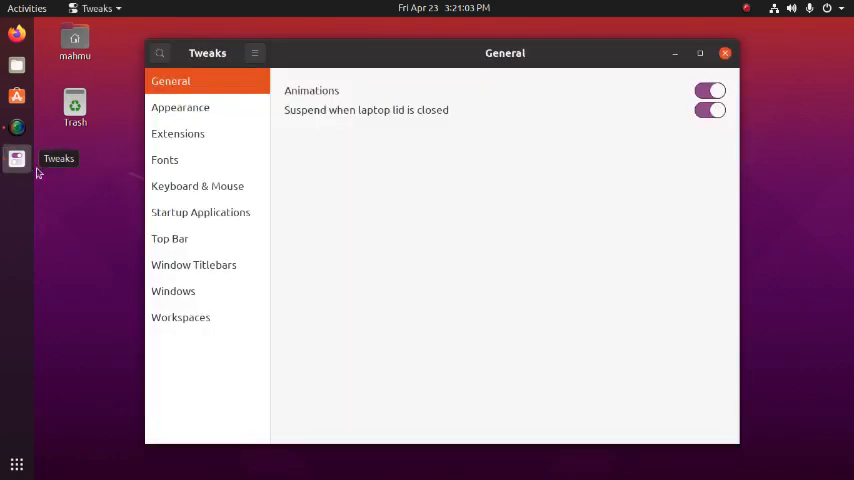
On the Appearance page, set the Applications theme to Adwaita and open the Cursor theme list.
left_click(180, 107)
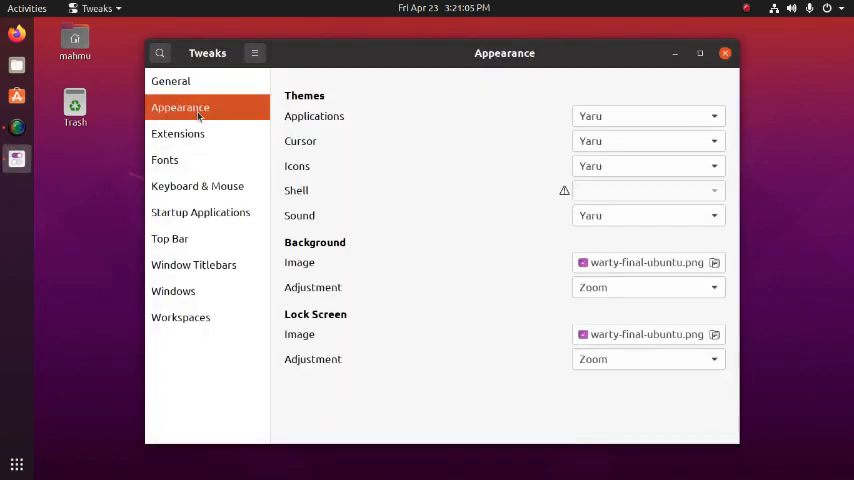
mouse_move(413, 54)
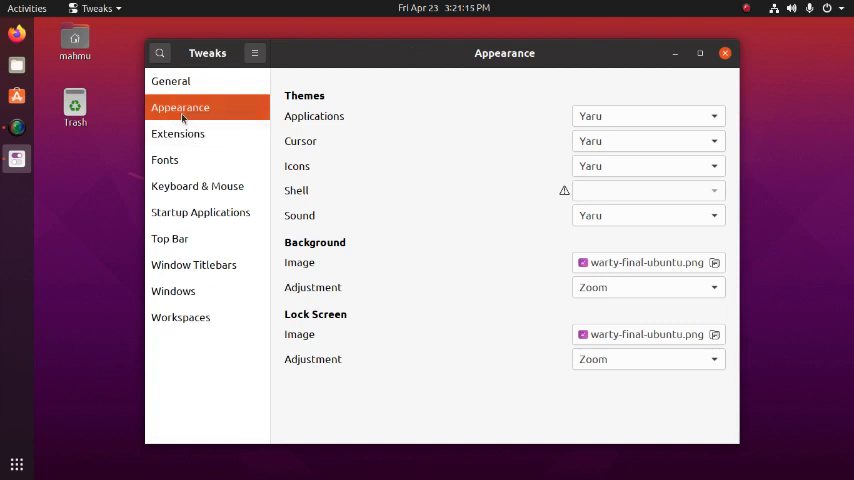
mouse_move(480, 93)
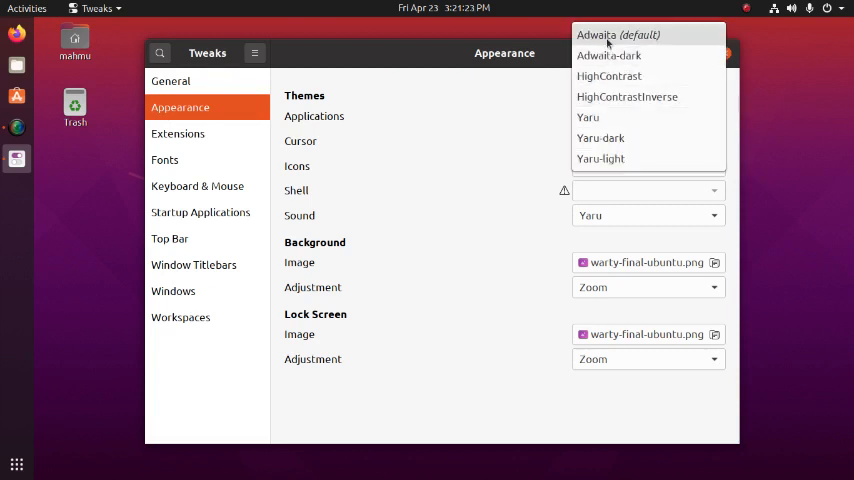
left_click(617, 34)
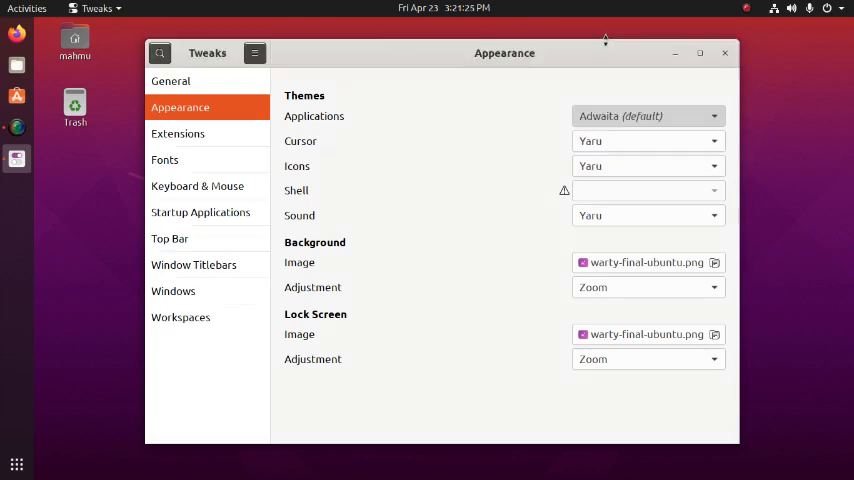
mouse_move(345, 164)
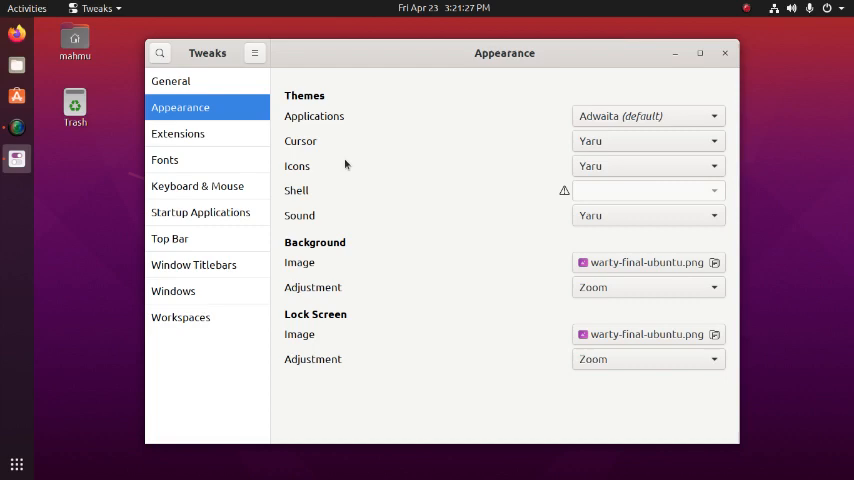
left_click(647, 141)
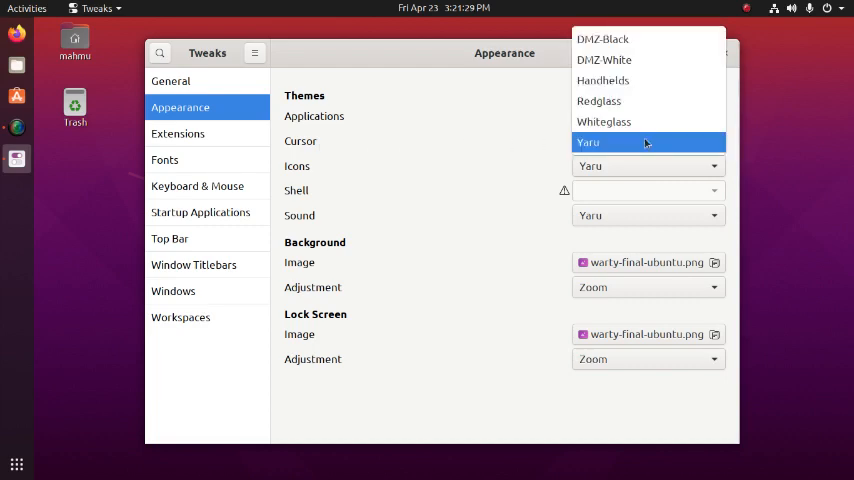
mouse_move(604, 59)
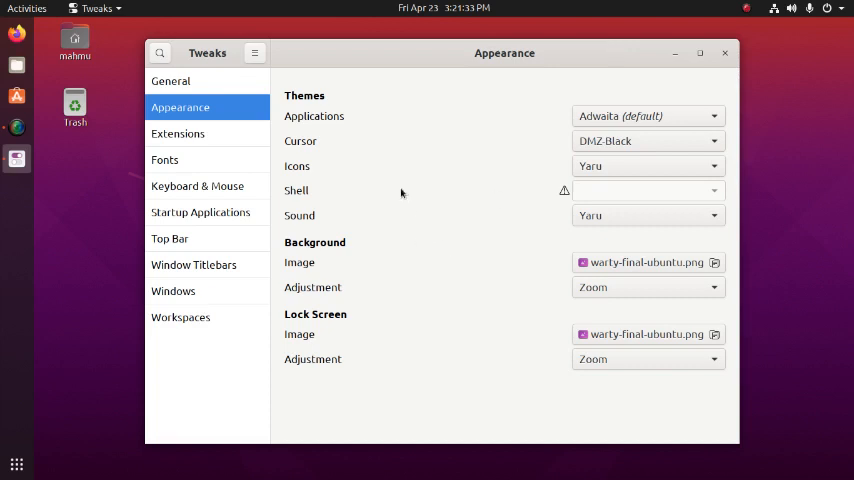
mouse_move(261, 160)
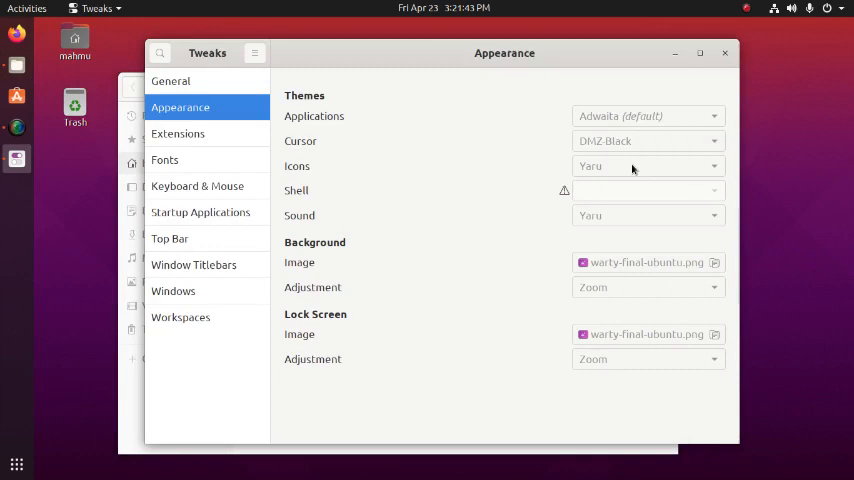
Scroll the Icons theme dropdown and choose Adwaita (default).
left_click(648, 166)
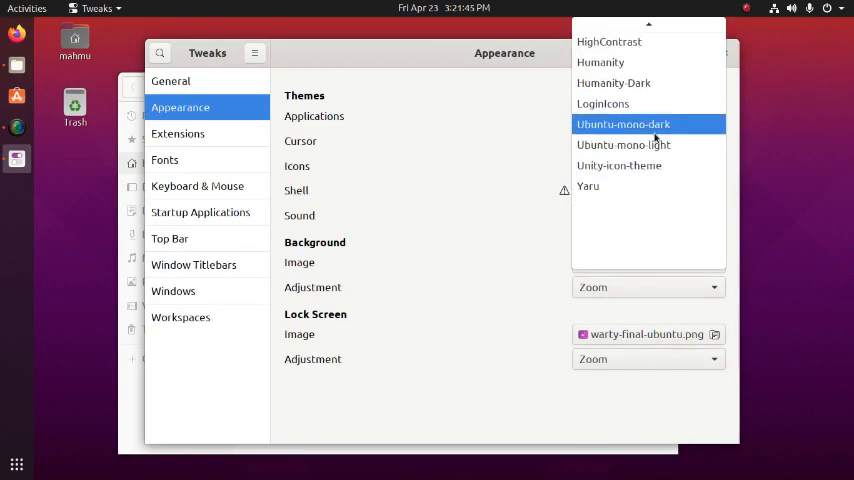
scroll("up", 3)
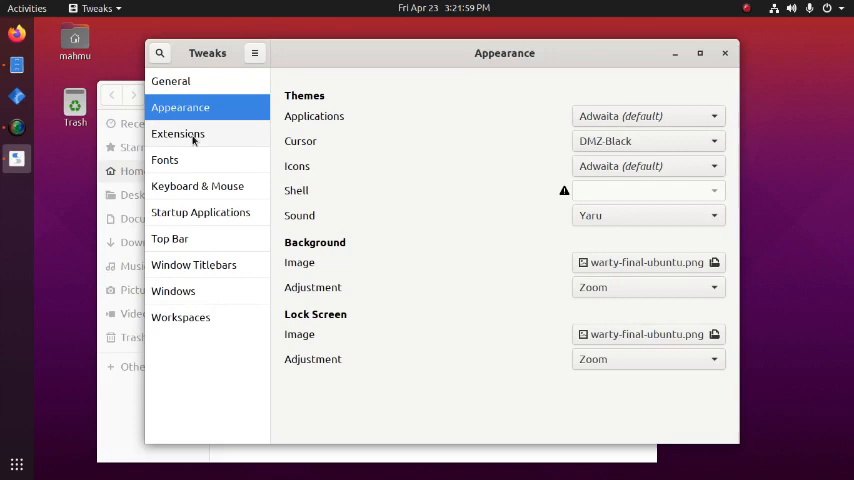
mouse_move(484, 259)
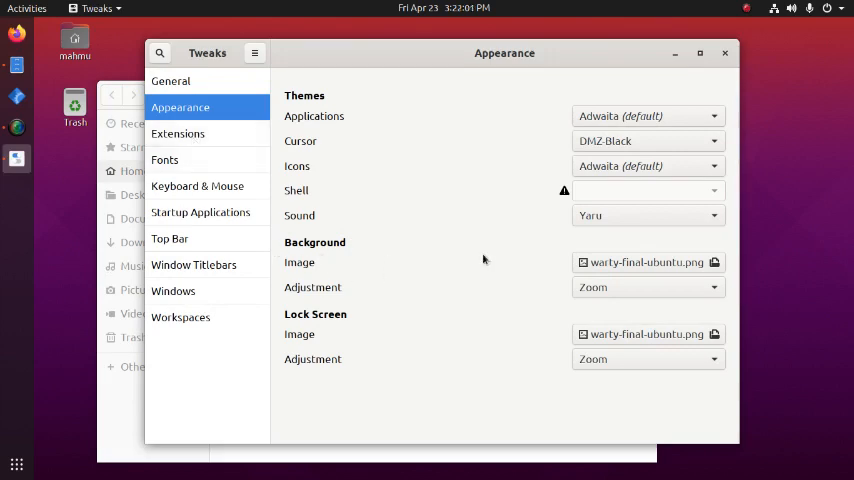
mouse_move(603, 262)
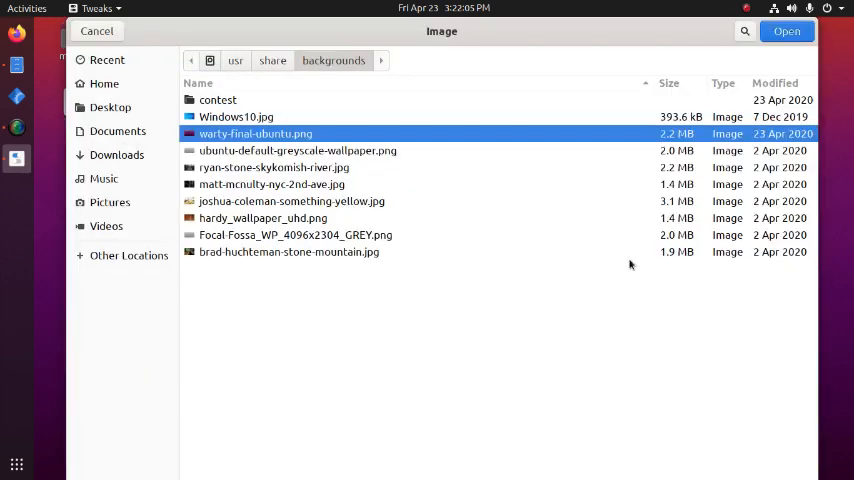
Browse background images, picking Windows10.jpg, then return to the Appearance page.
left_click(236, 116)
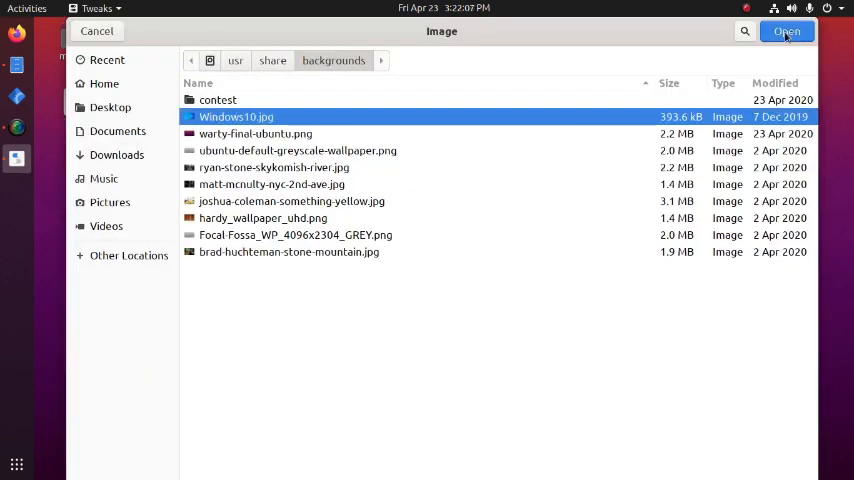
left_click(787, 31)
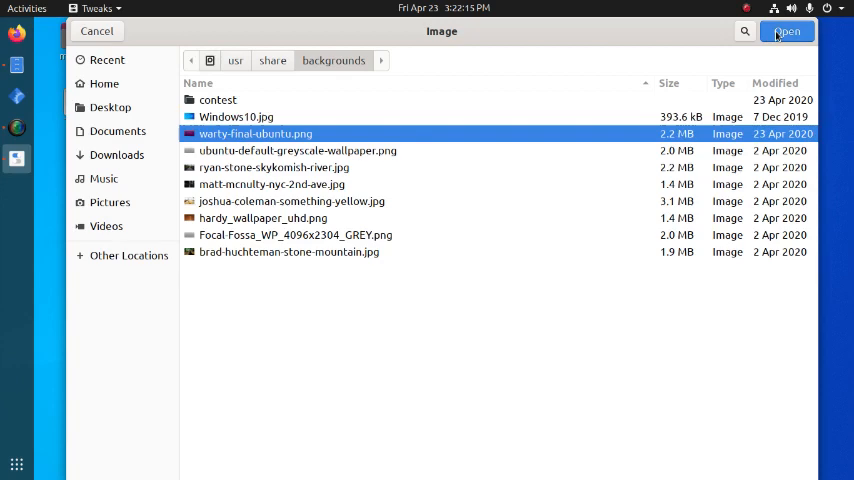
left_click(787, 31)
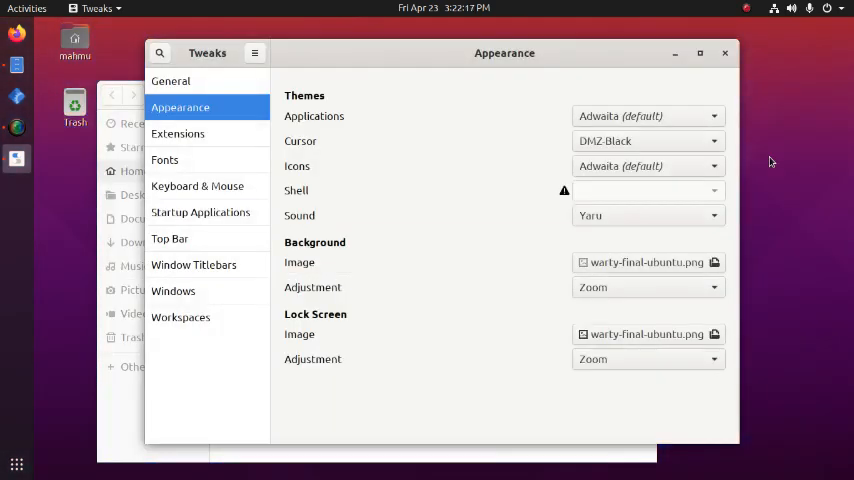
Select Extensions in the Tweaks sidebar to list the installed extensions.
left_click(177, 133)
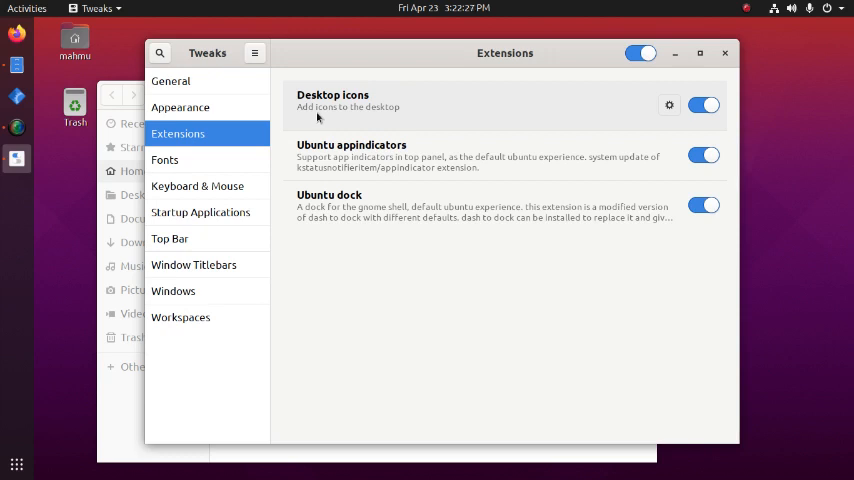
mouse_move(447, 109)
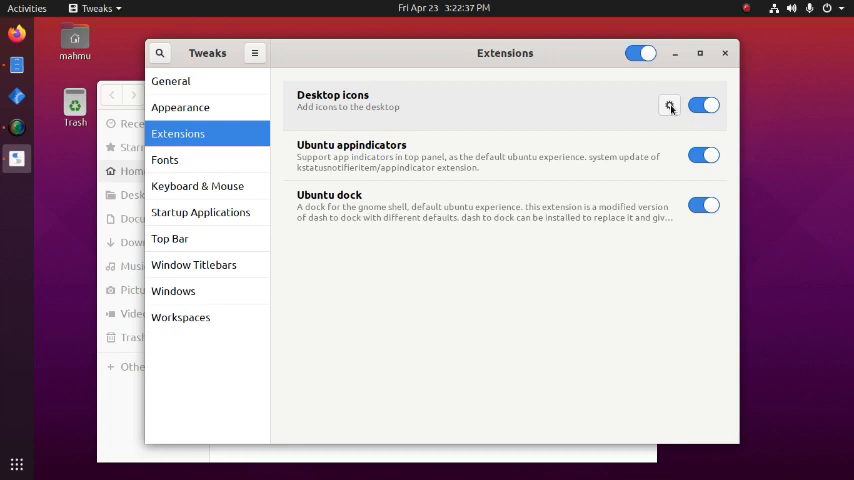
Open Desktop icons settings and toggle personal folder and trash icons off, then back on.
left_click(669, 105)
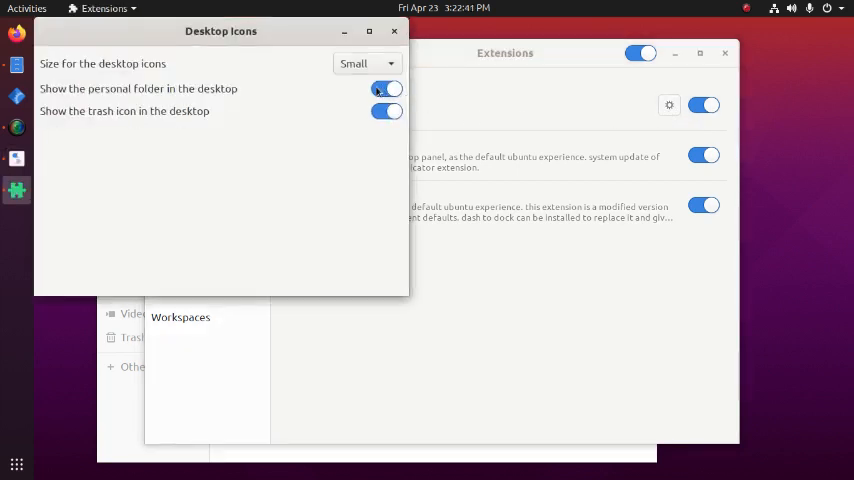
left_click(387, 88)
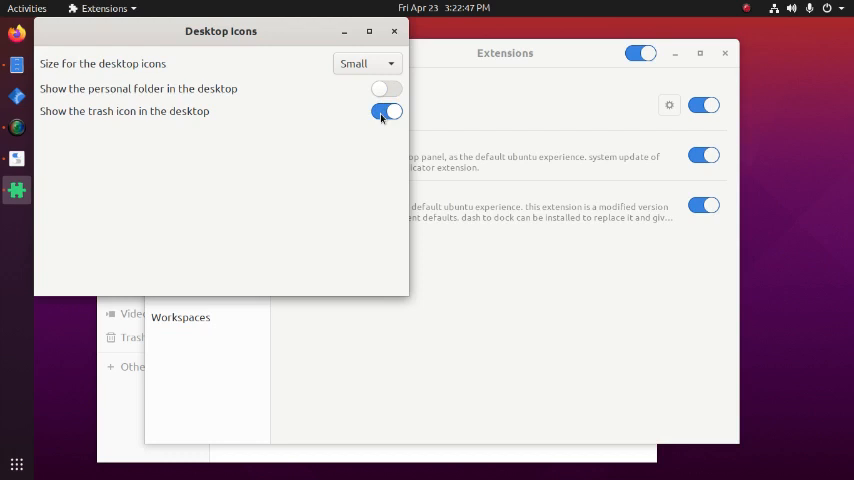
left_click(387, 111)
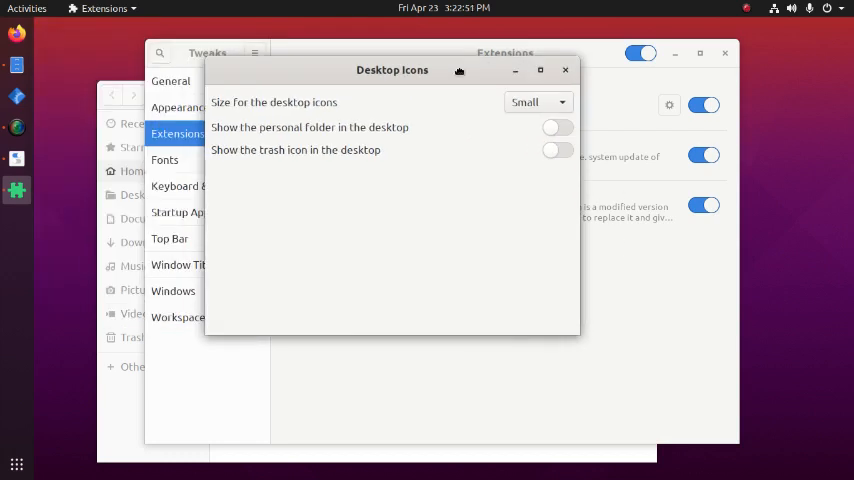
mouse_move(590, 132)
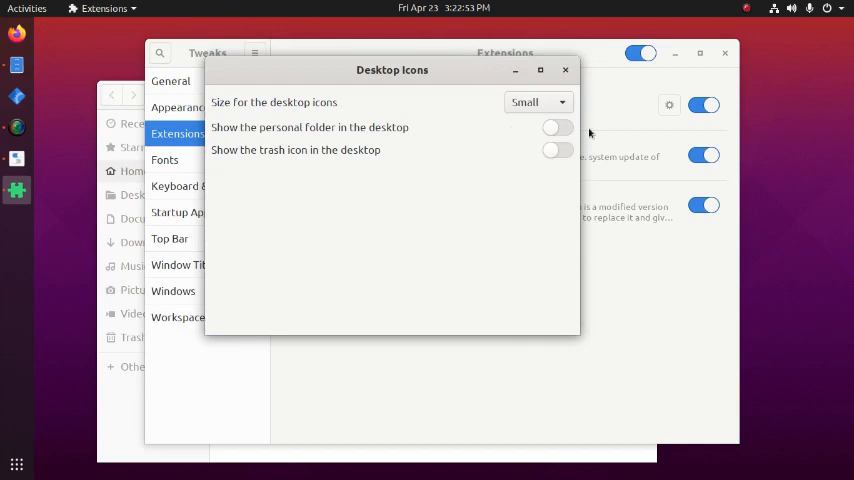
left_click(557, 127)
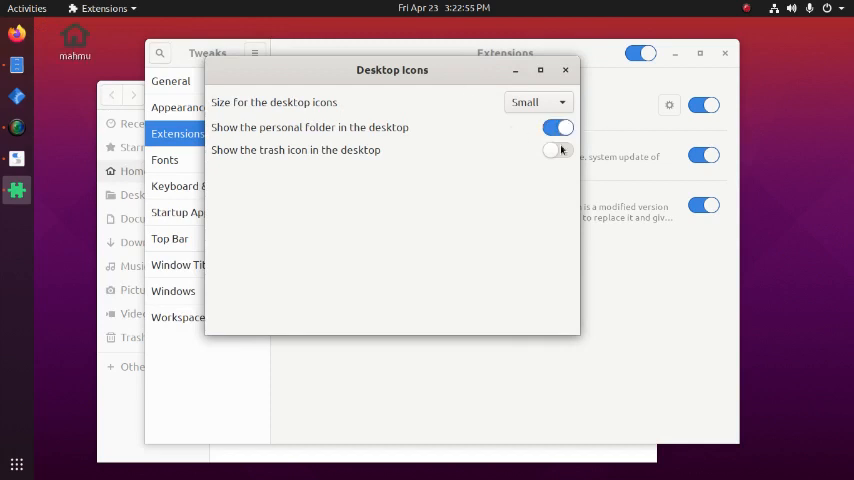
left_click(557, 150)
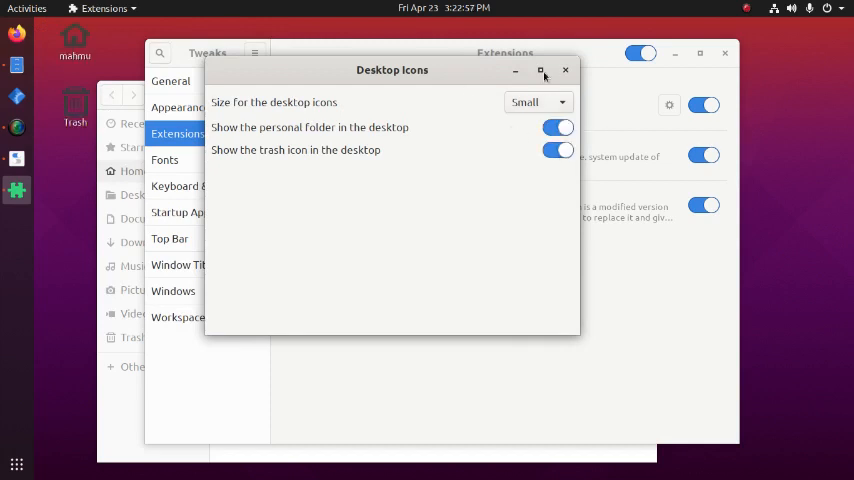
Close Desktop Icons settings, toggle Ubuntu dock, appindicators and Desktop icons back on, then open Fonts.
left_click(565, 70)
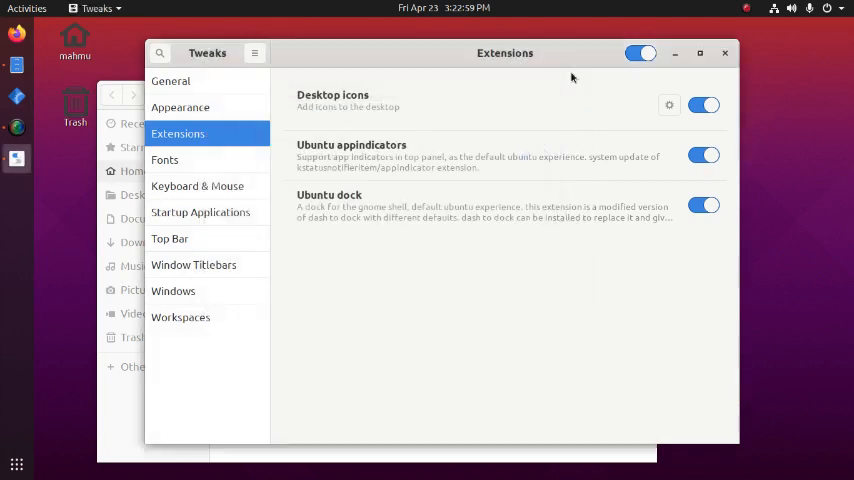
mouse_move(425, 266)
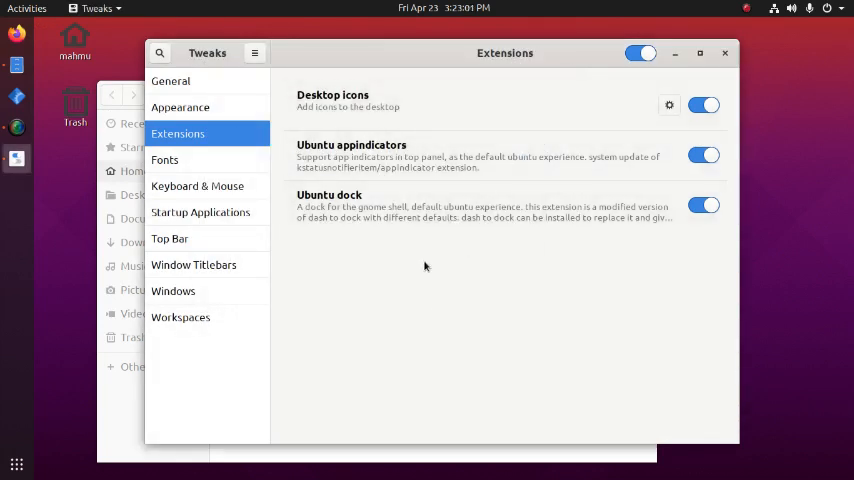
mouse_move(400, 197)
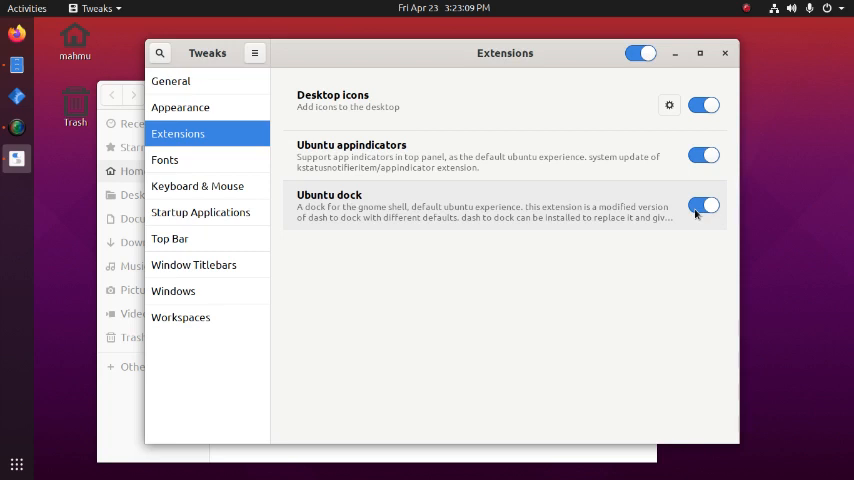
left_click(703, 206)
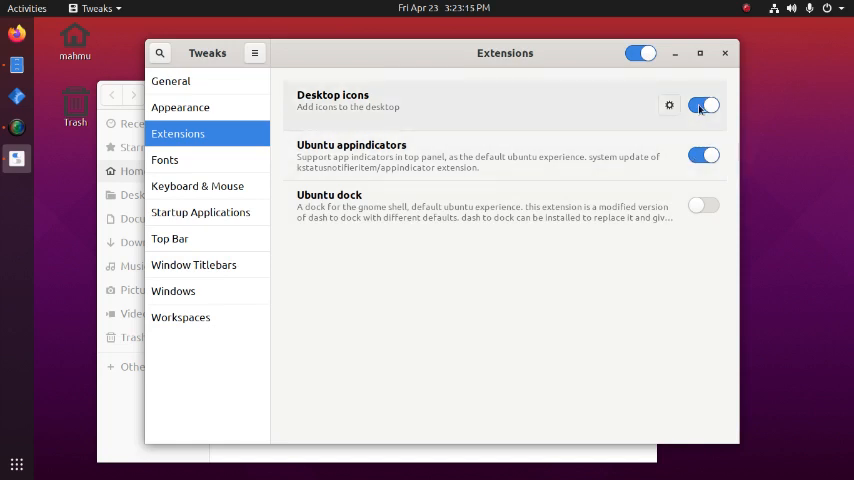
left_click(703, 155)
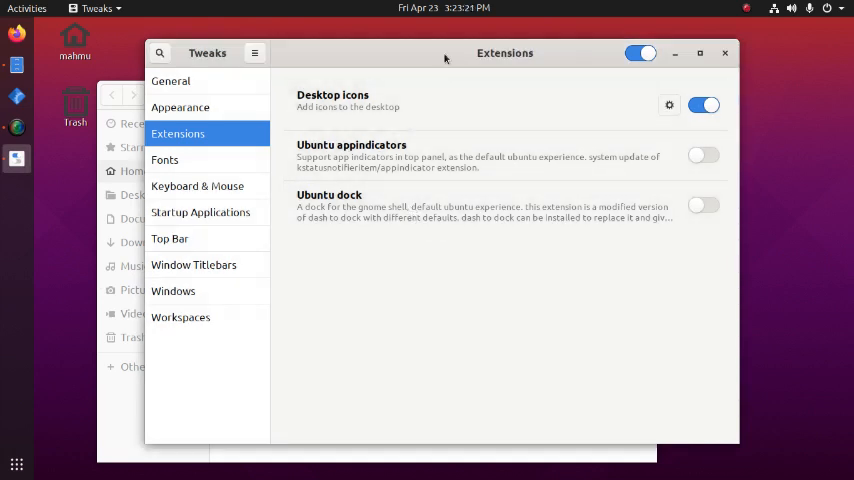
mouse_move(66, 221)
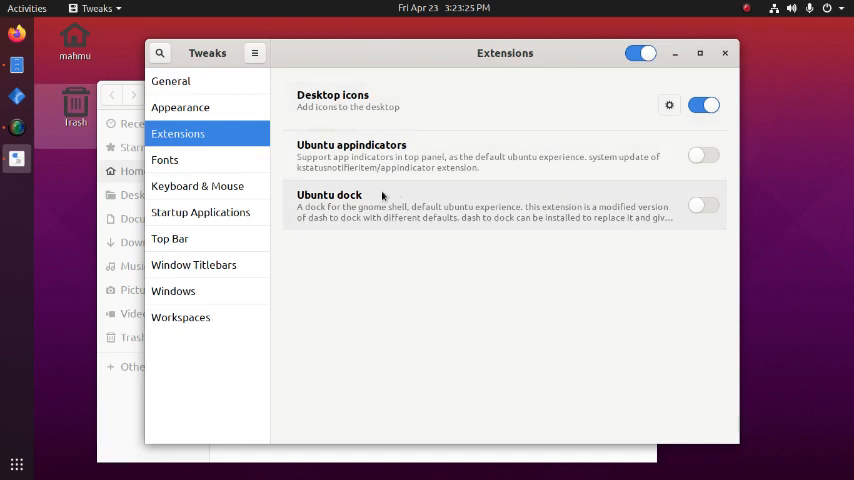
left_click(703, 205)
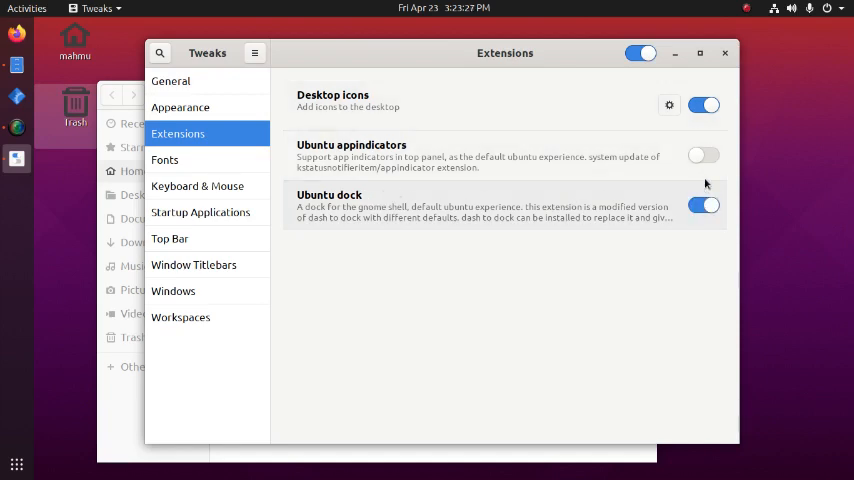
left_click(703, 155)
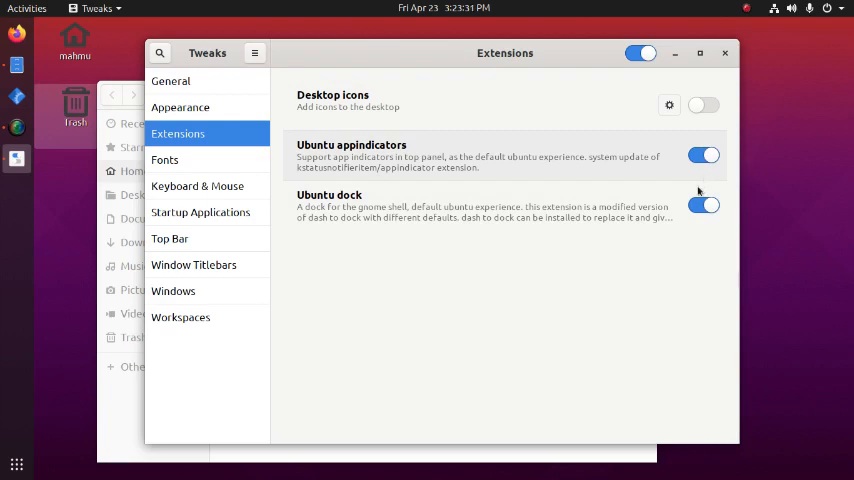
left_click(704, 105)
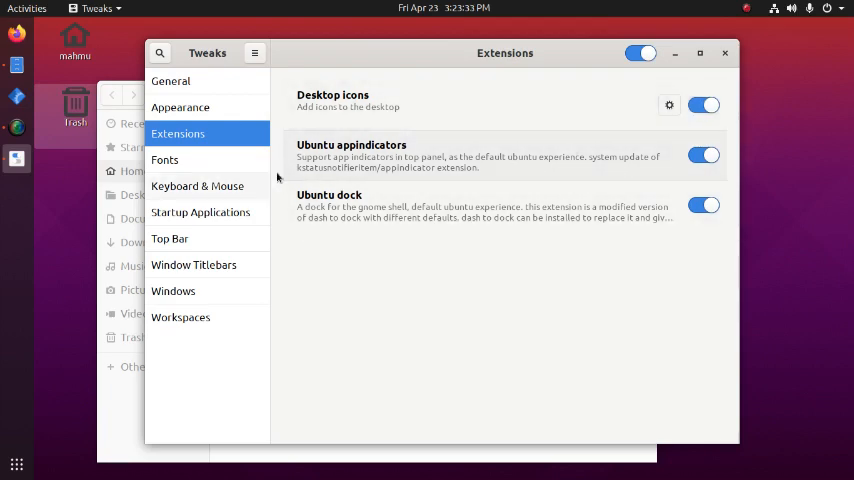
left_click(164, 160)
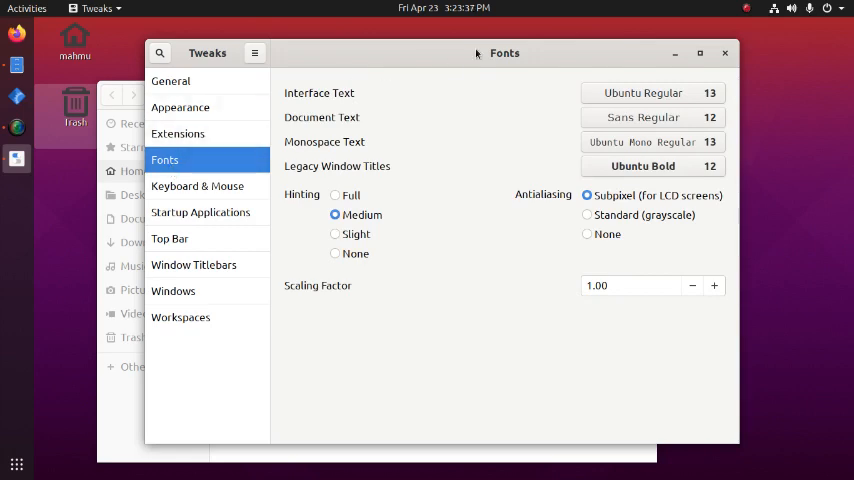
mouse_move(285, 97)
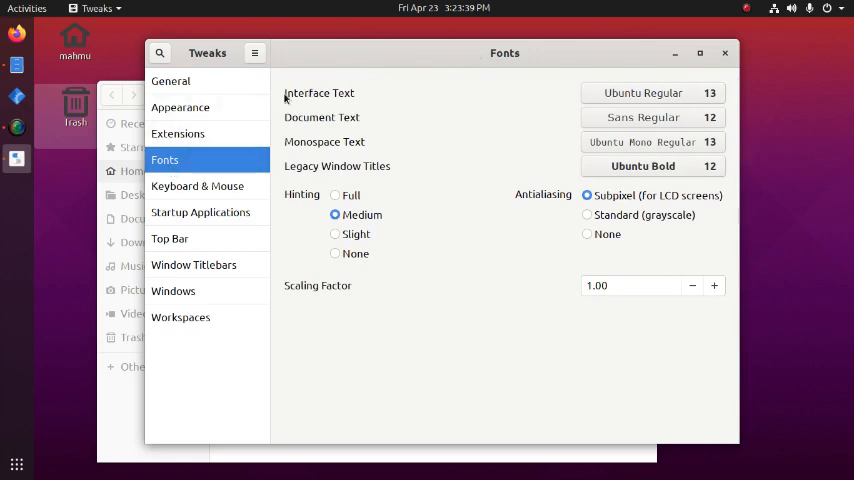
mouse_move(360, 97)
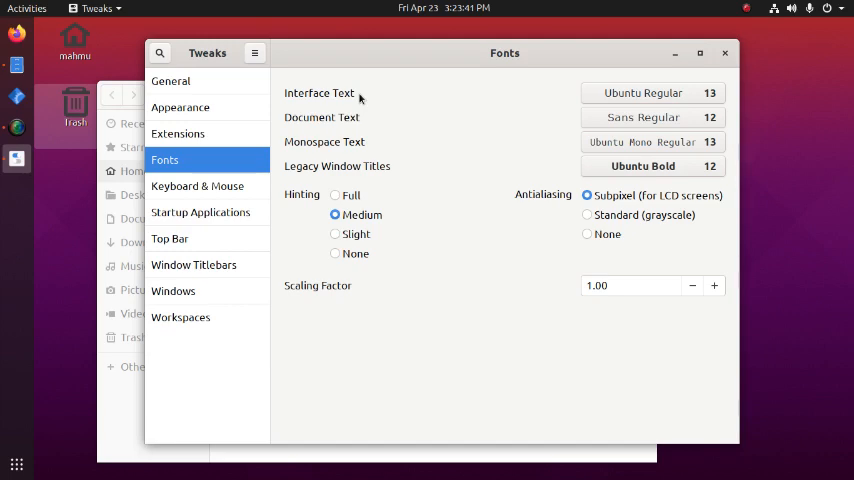
left_click(643, 92)
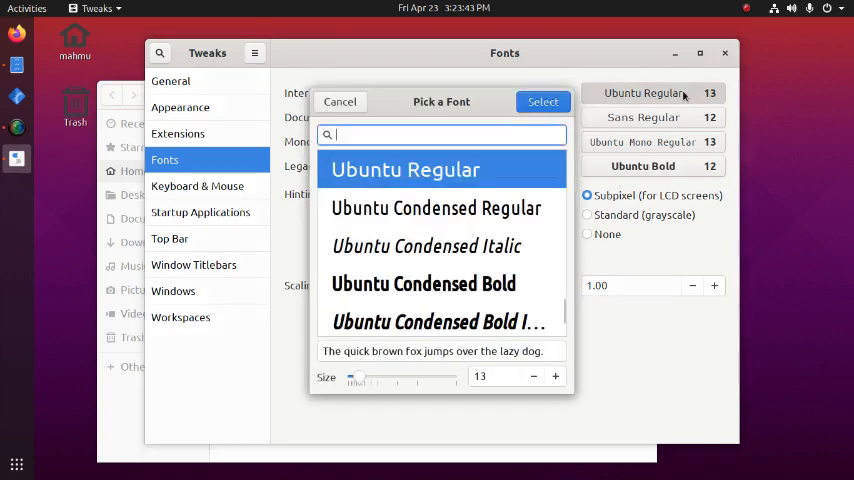
left_click(555, 376)
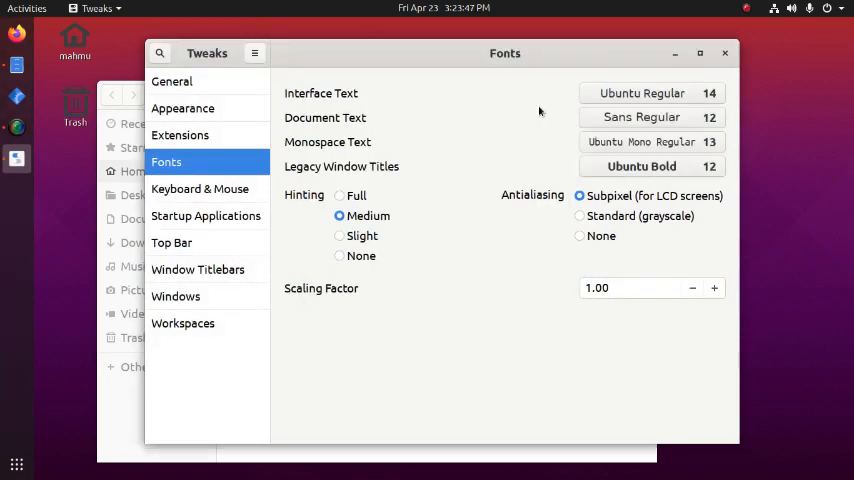
mouse_move(503, 62)
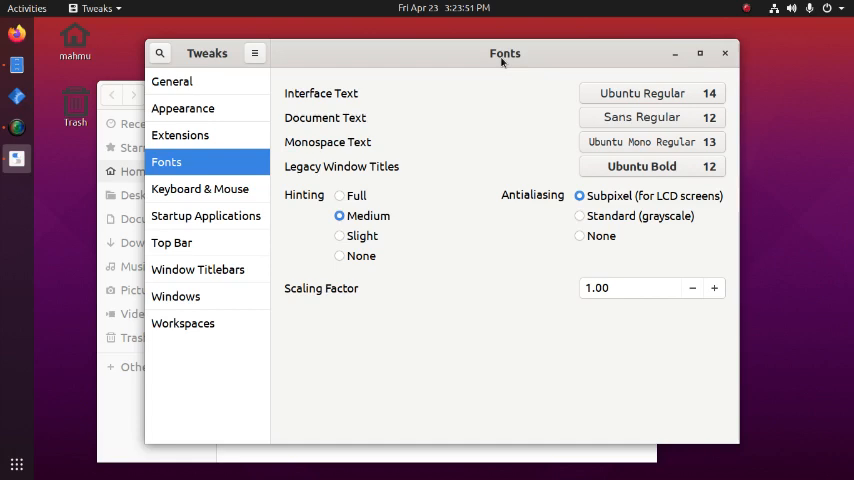
mouse_move(332, 127)
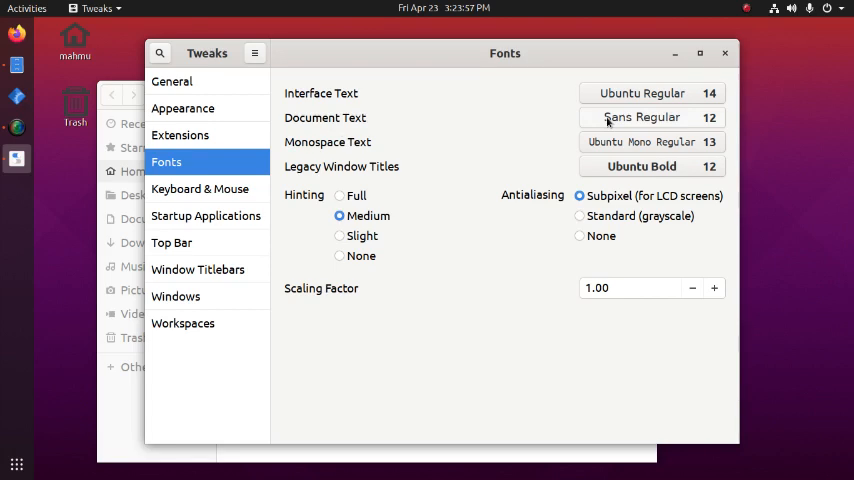
left_click(641, 117)
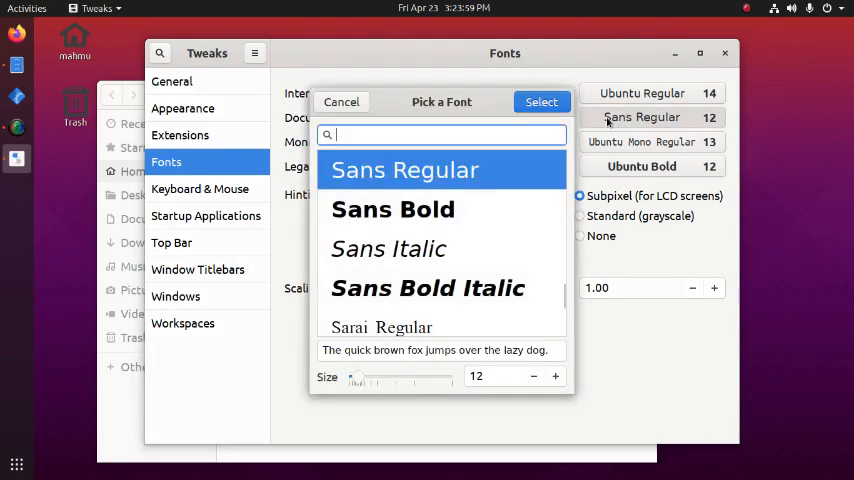
mouse_move(430, 280)
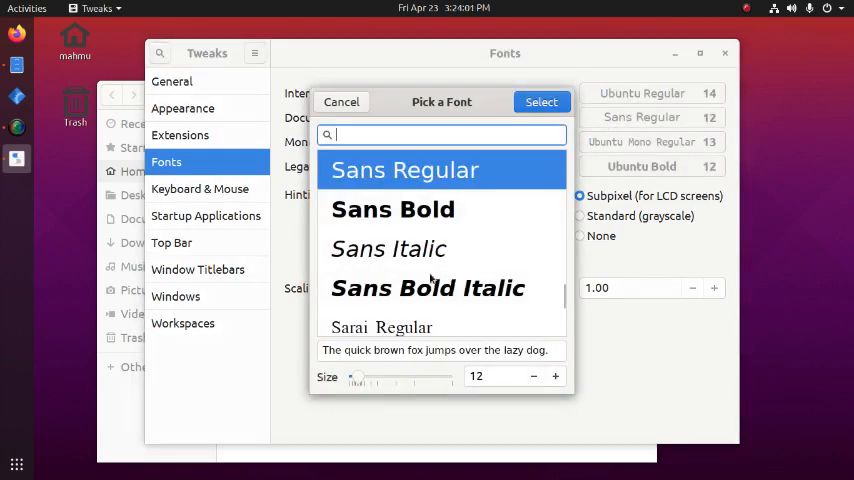
scroll("down", 3)
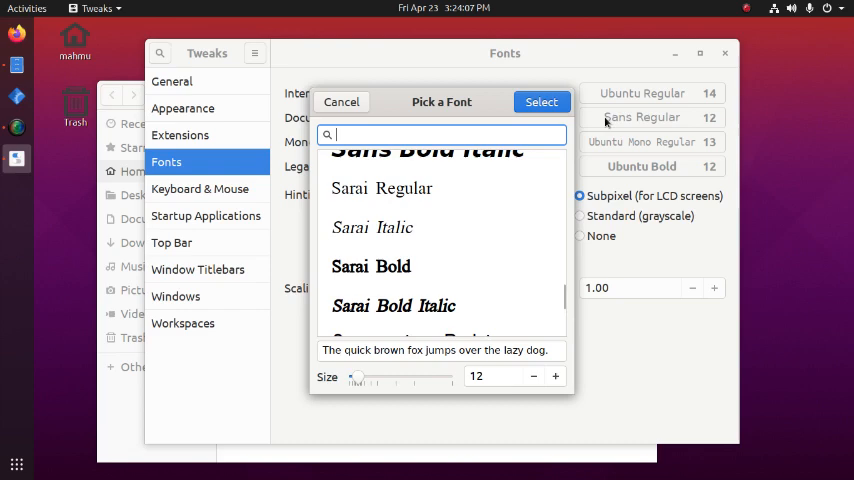
left_click(341, 101)
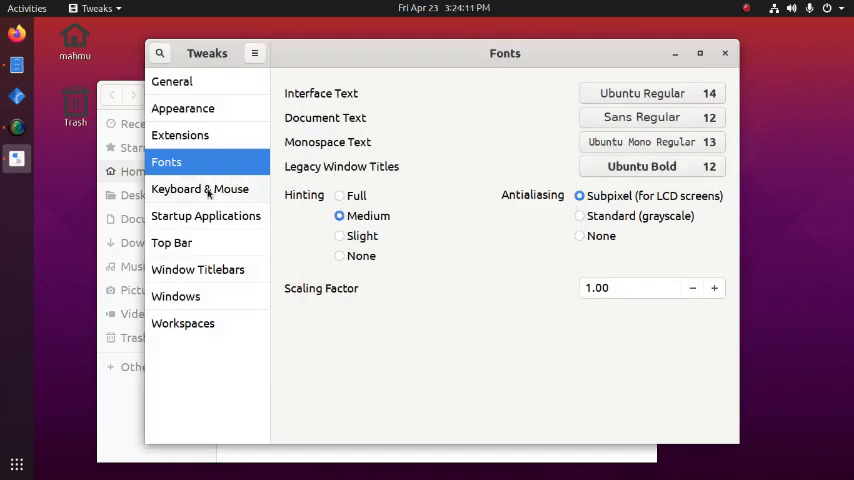
Open Keyboard & Mouse, toggle Disable While Typing, and scroll to Mouse Click Emulation.
left_click(200, 189)
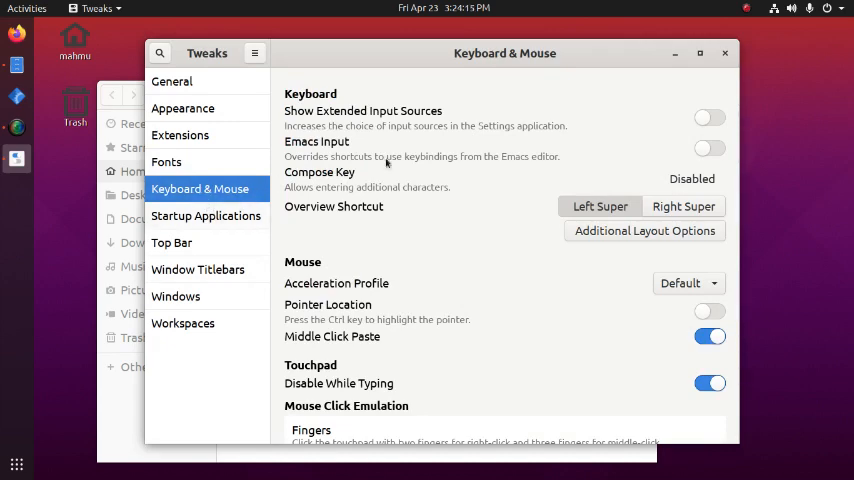
mouse_move(461, 201)
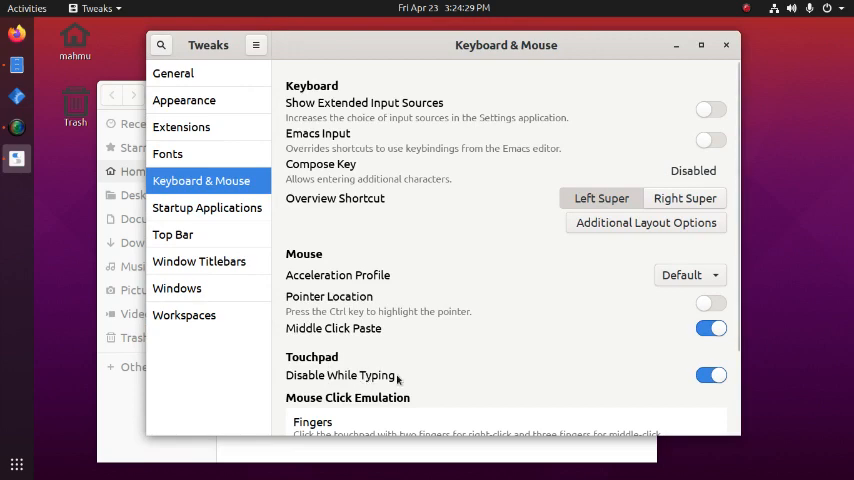
left_click(711, 375)
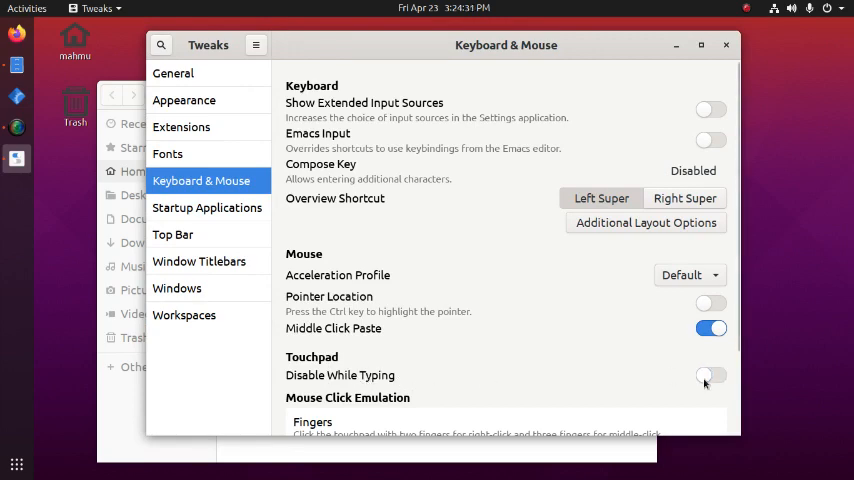
scroll("down", 3)
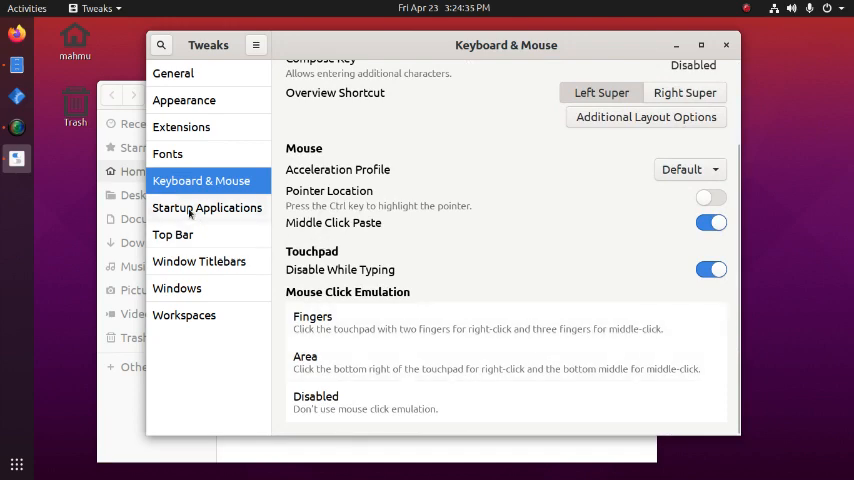
Add Files to Startup Applications, then open the Top Bar page.
left_click(207, 207)
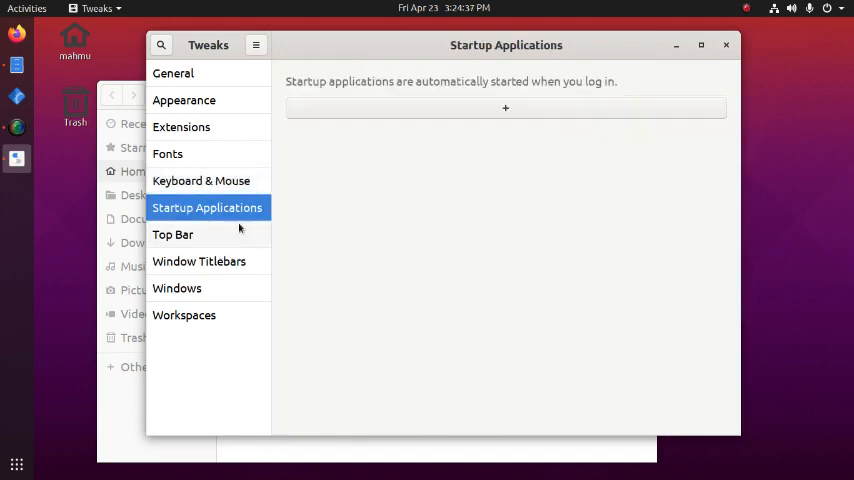
mouse_move(520, 131)
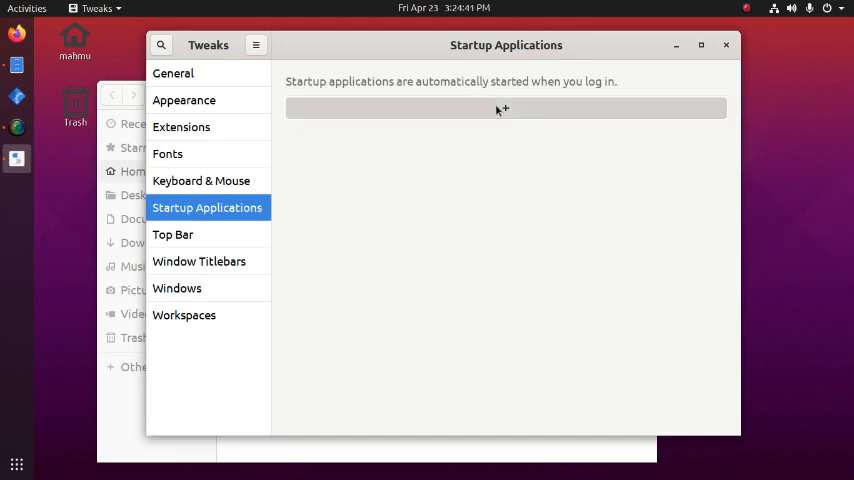
left_click(501, 108)
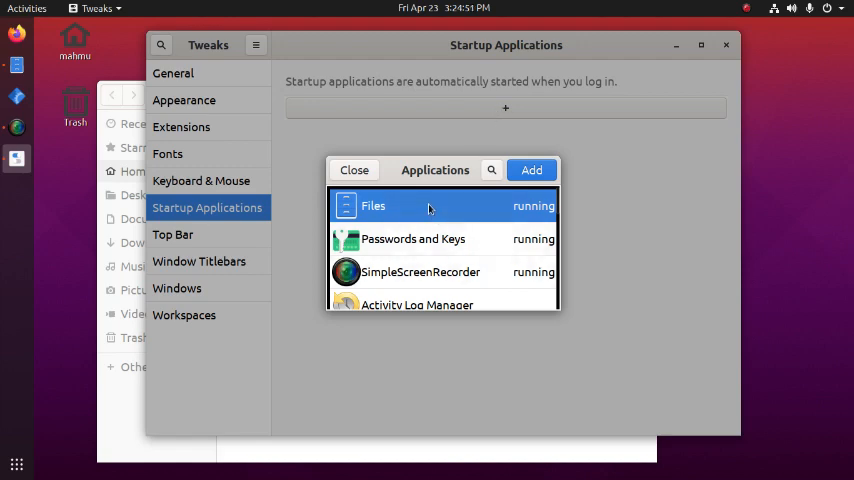
left_click(531, 169)
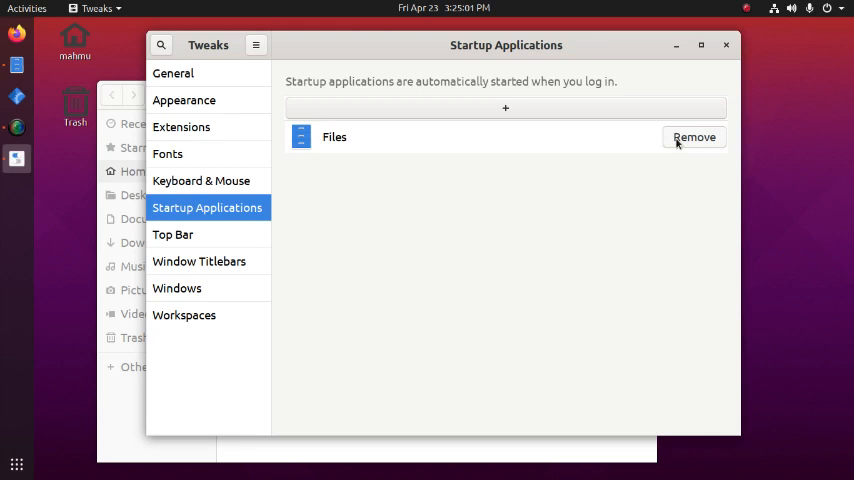
left_click(172, 234)
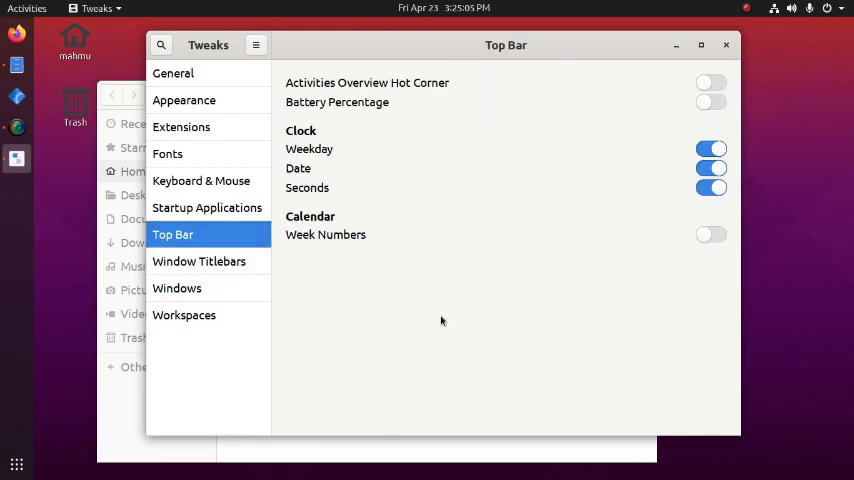
mouse_move(445, 78)
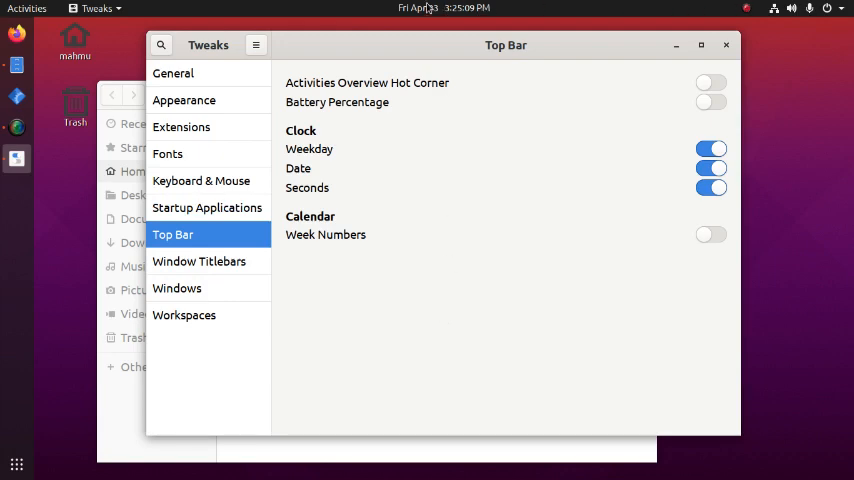
mouse_move(696, 222)
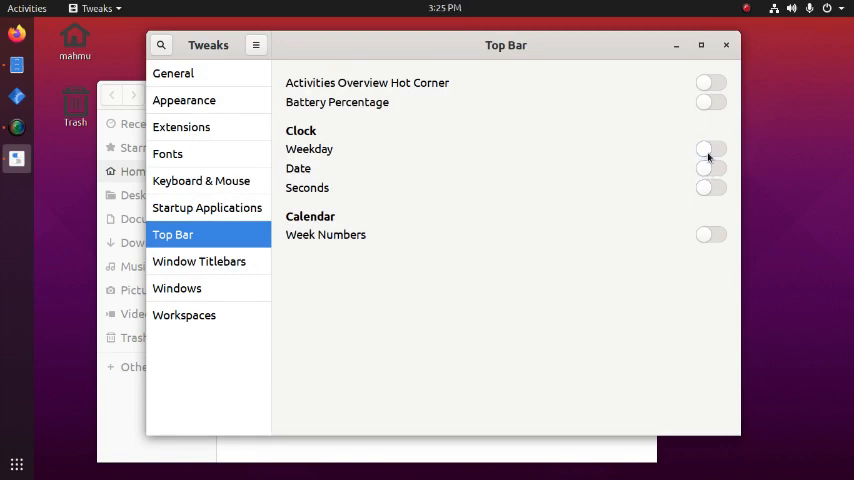
mouse_move(683, 147)
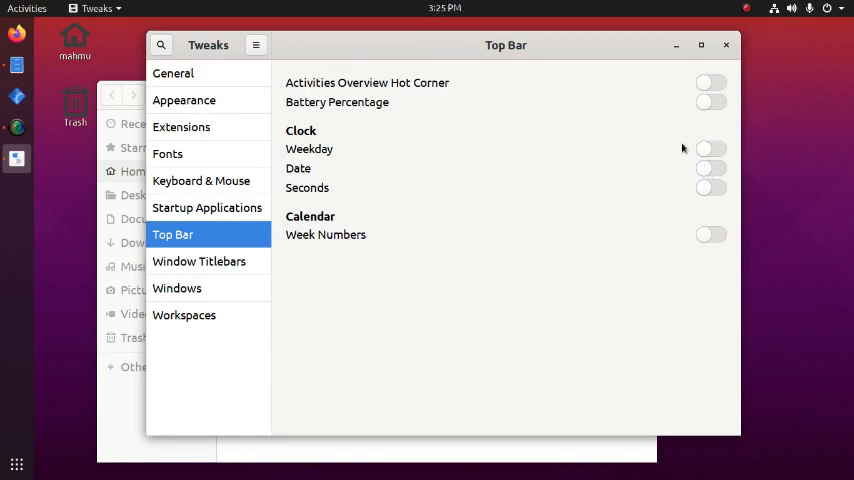
left_click(711, 167)
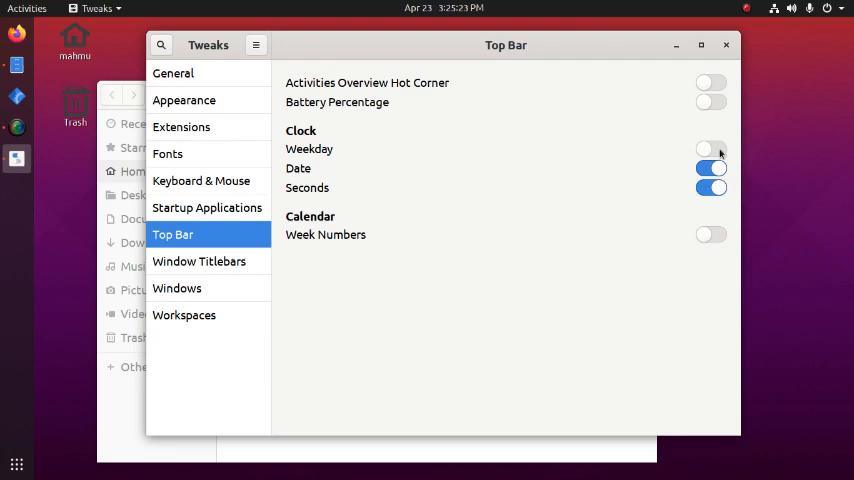
left_click(711, 148)
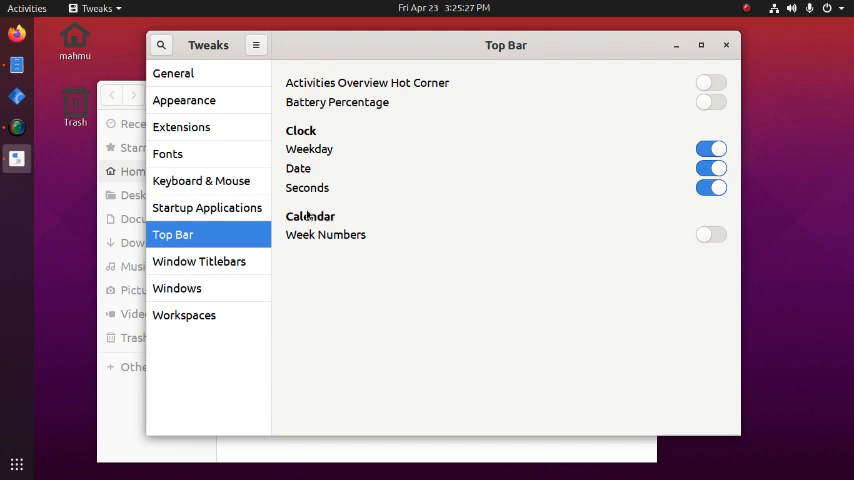
left_click(199, 261)
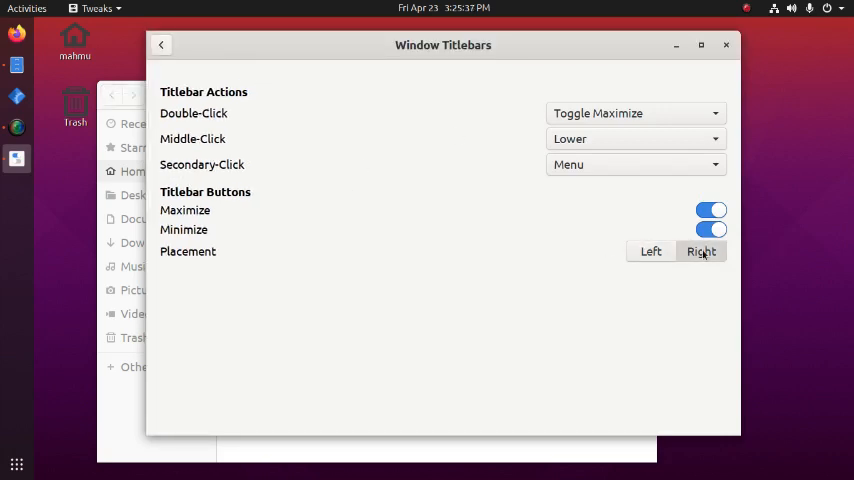
left_click(651, 251)
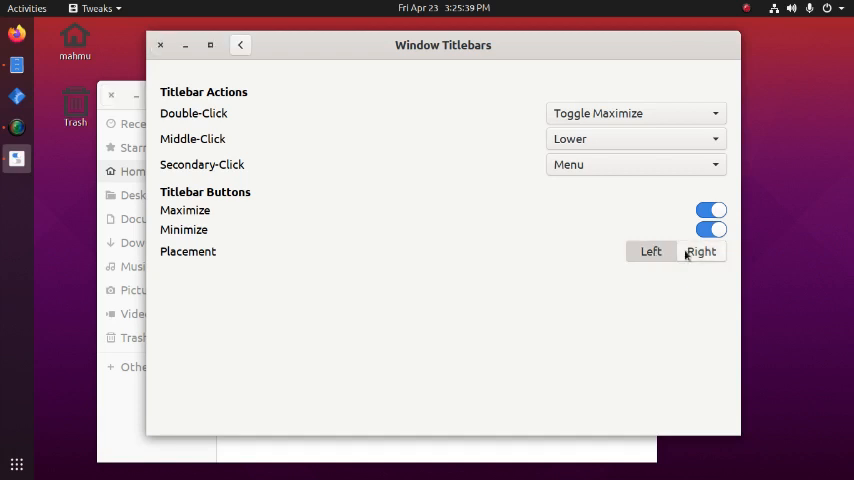
left_click(701, 251)
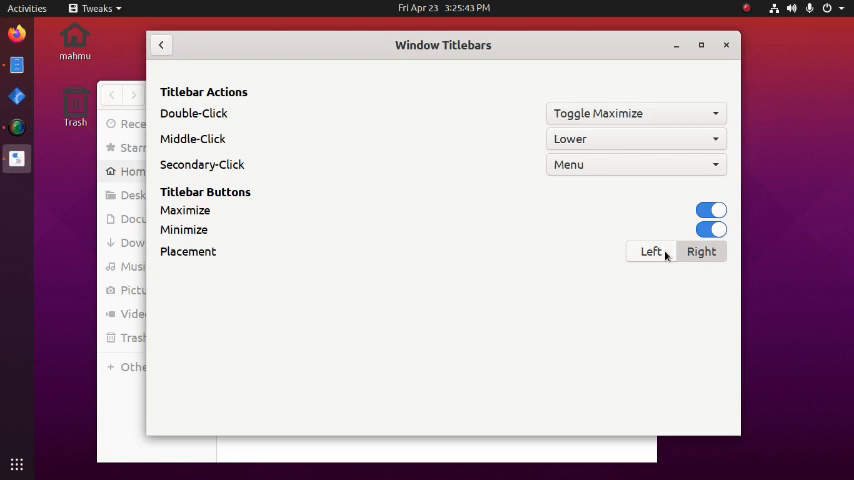
left_click(651, 251)
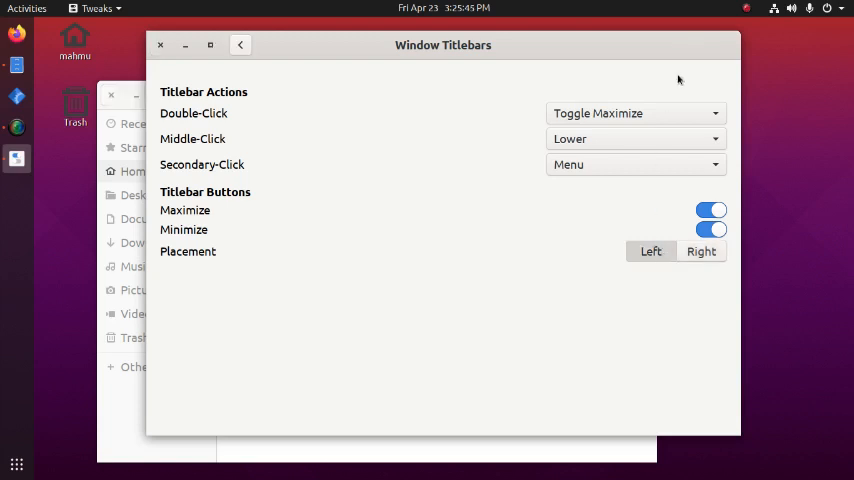
left_click(701, 251)
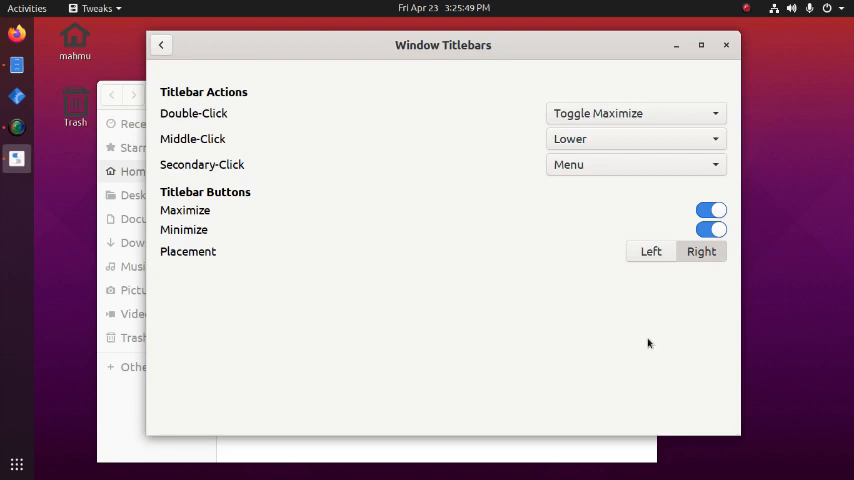
mouse_move(502, 327)
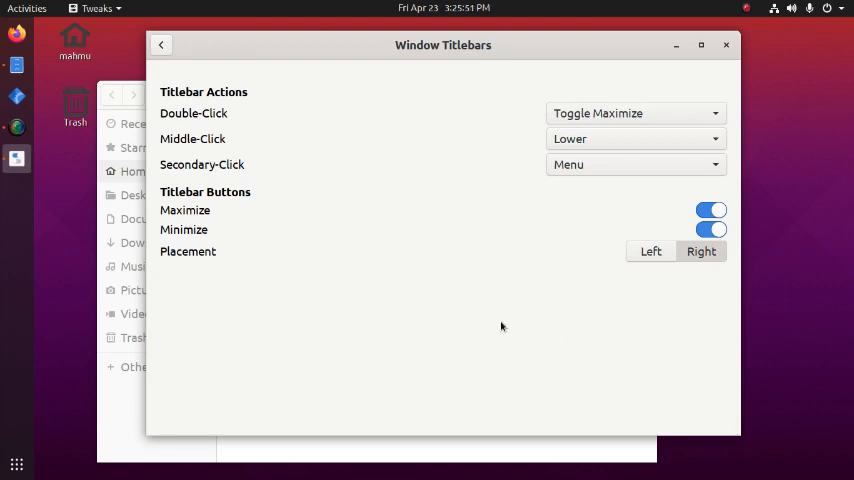